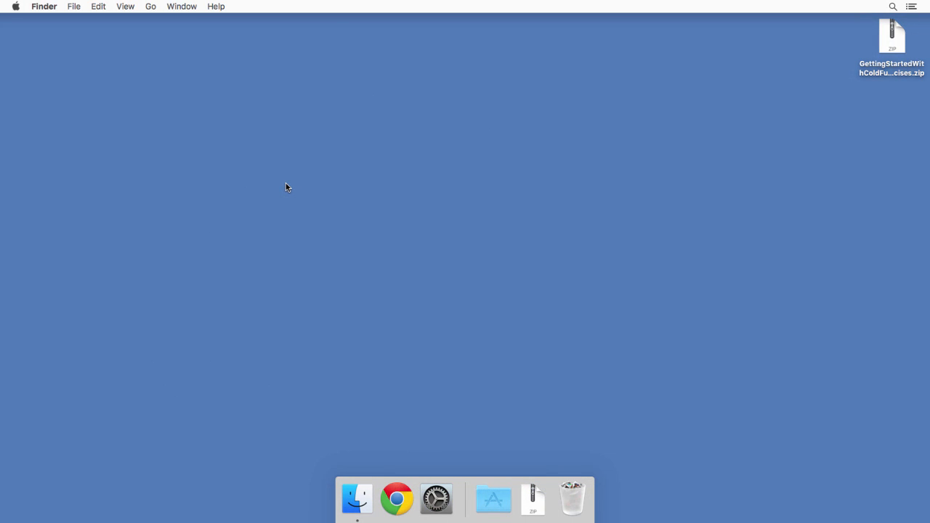
- Extract the GettingStartedWithColdFusion exercises zip and select the new exercises folder
left_click(891, 36)
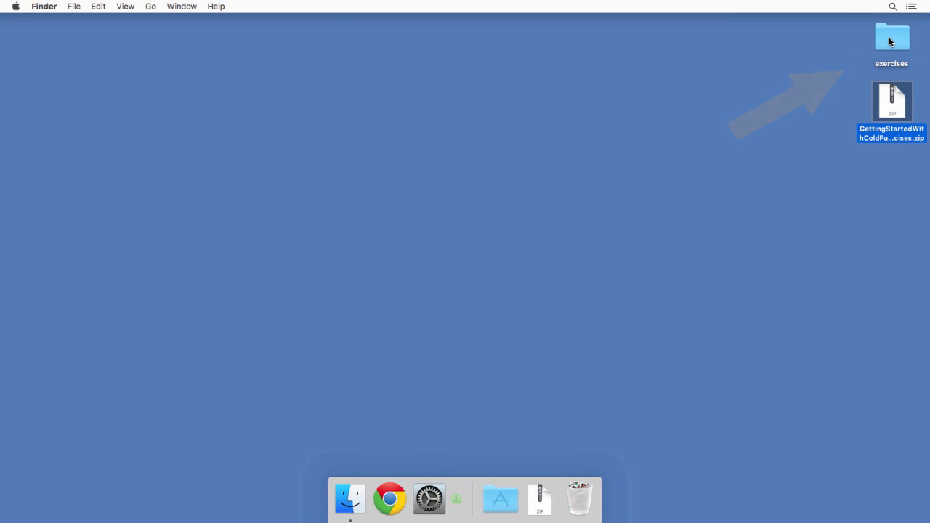
left_click(891, 37)
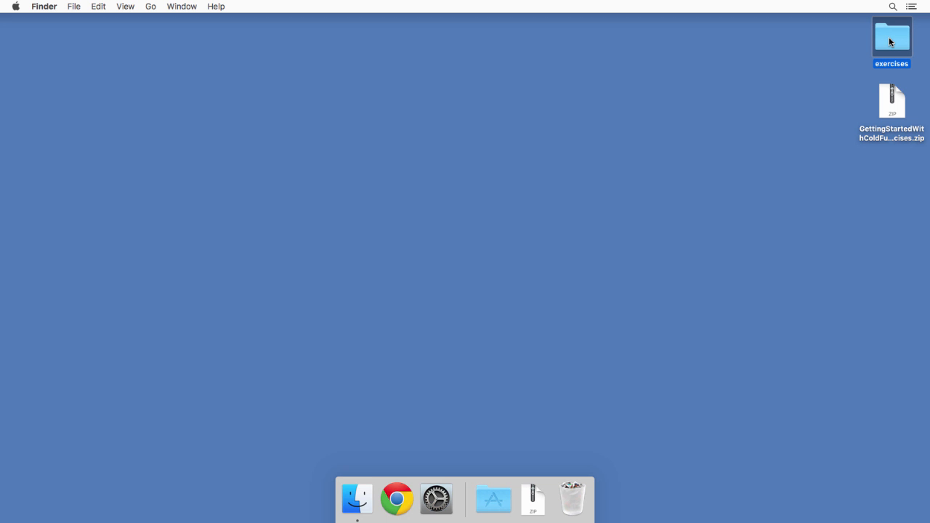
mouse_move(478, 387)
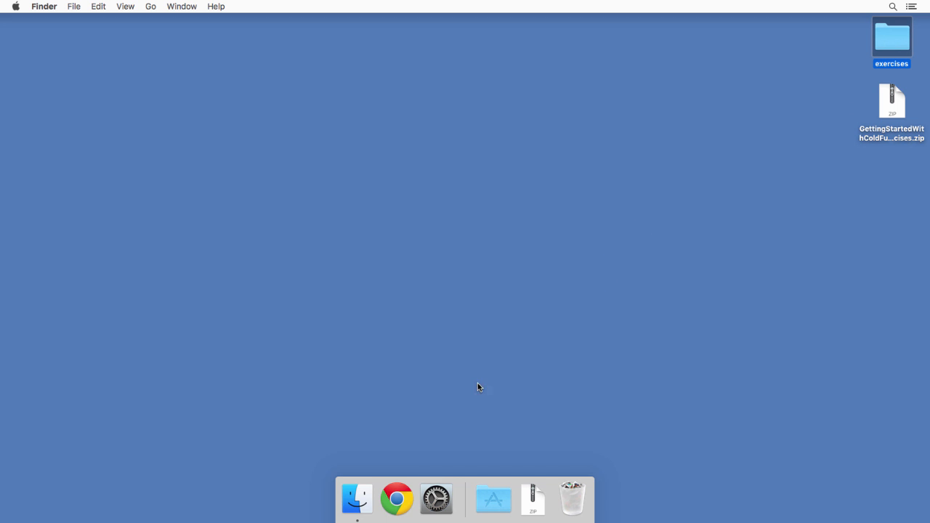
- Open a Finder window on Documents and move the desktop exercises folder into it
left_click(356, 498)
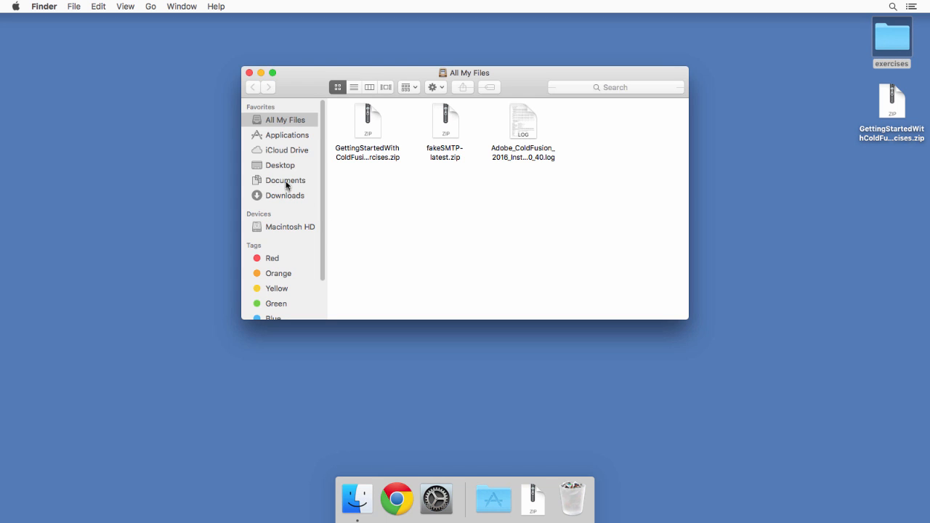
left_click(285, 179)
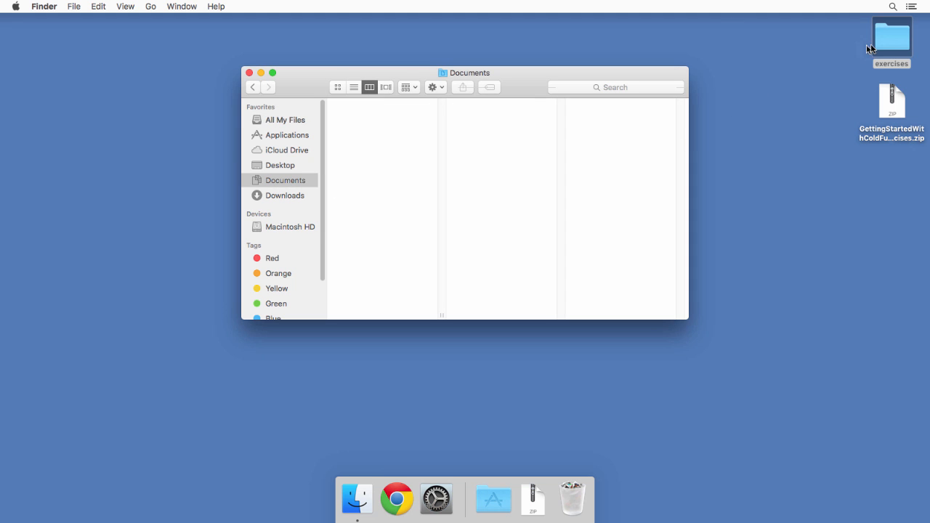
double_click(891, 36)
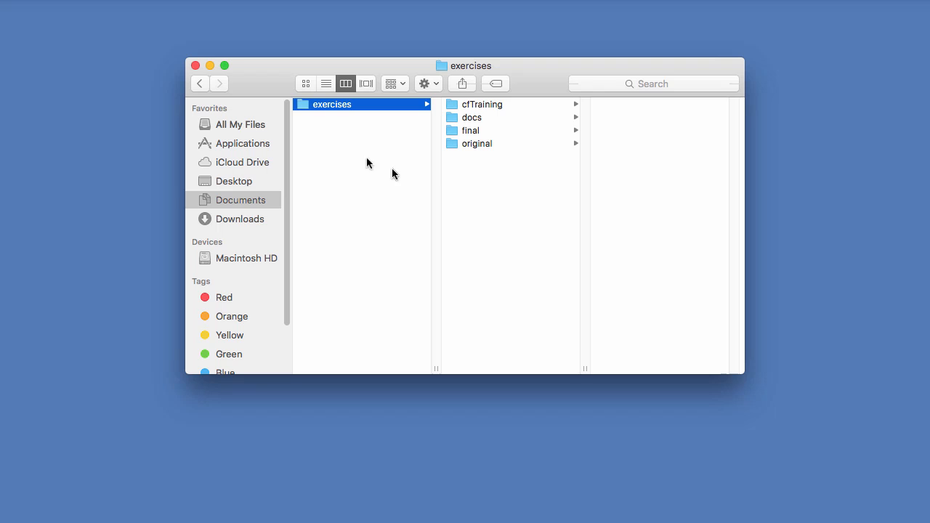
- Preview the original folder's HTML pages, then the final folder's files like Application.cfc
left_click(477, 143)
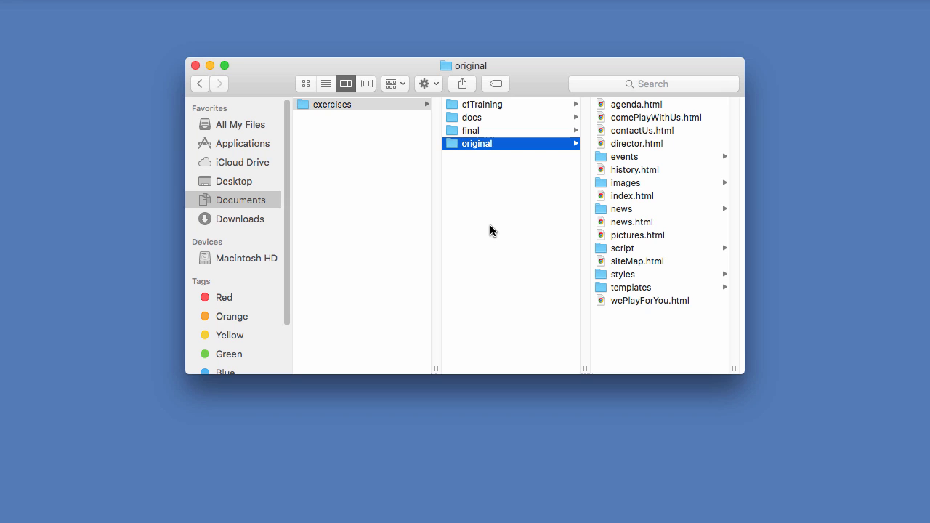
mouse_move(491, 206)
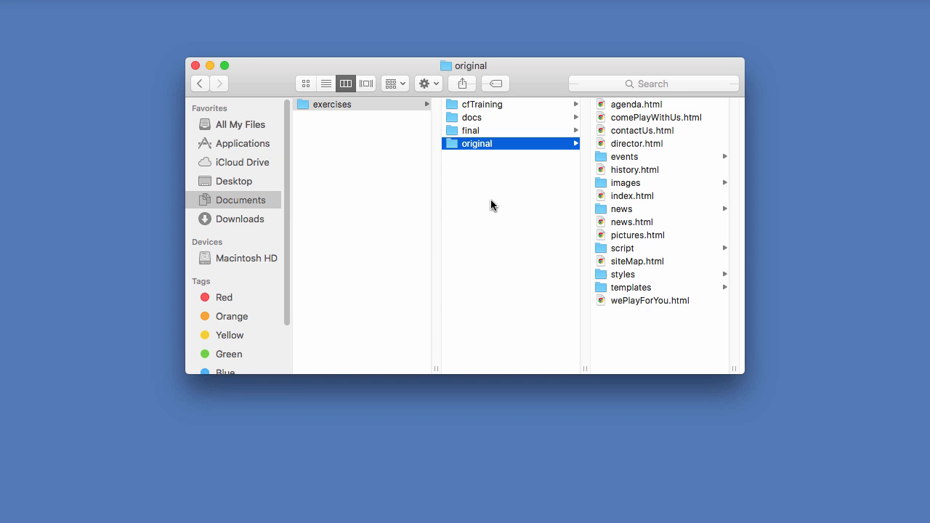
left_click(471, 130)
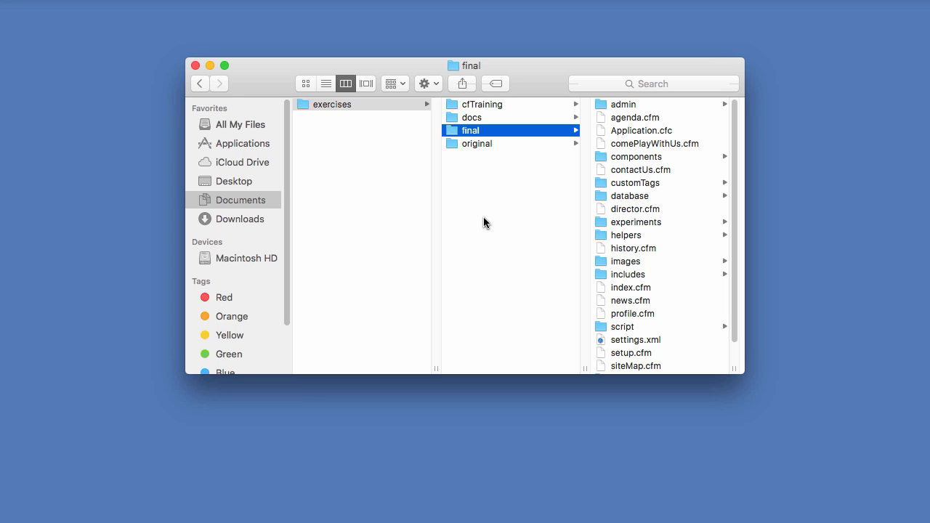
mouse_move(486, 175)
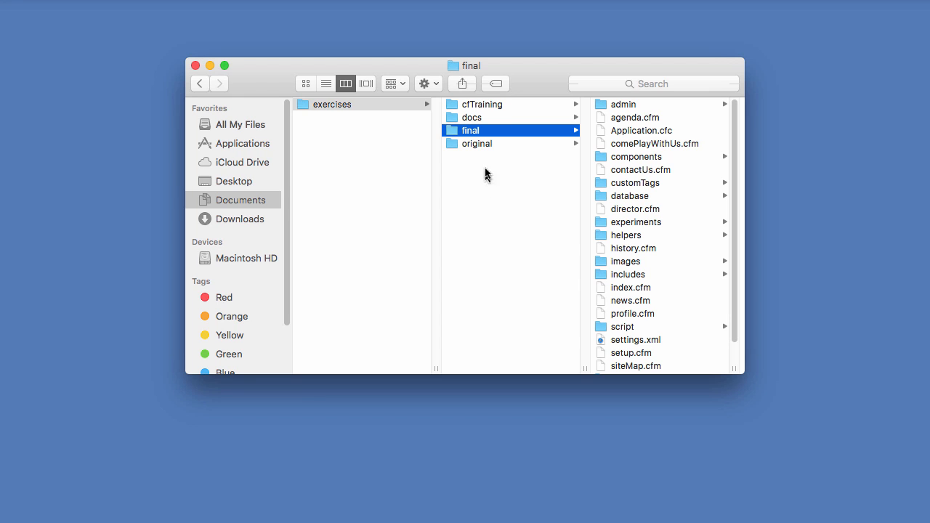
- Select the cfTraining folder to list its HTML pages, folders and .cfm files
left_click(482, 104)
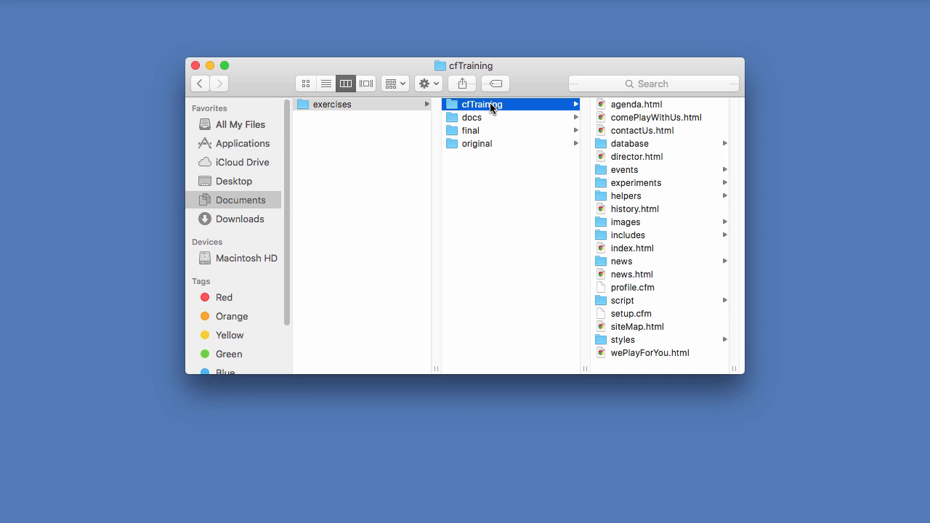
mouse_move(493, 117)
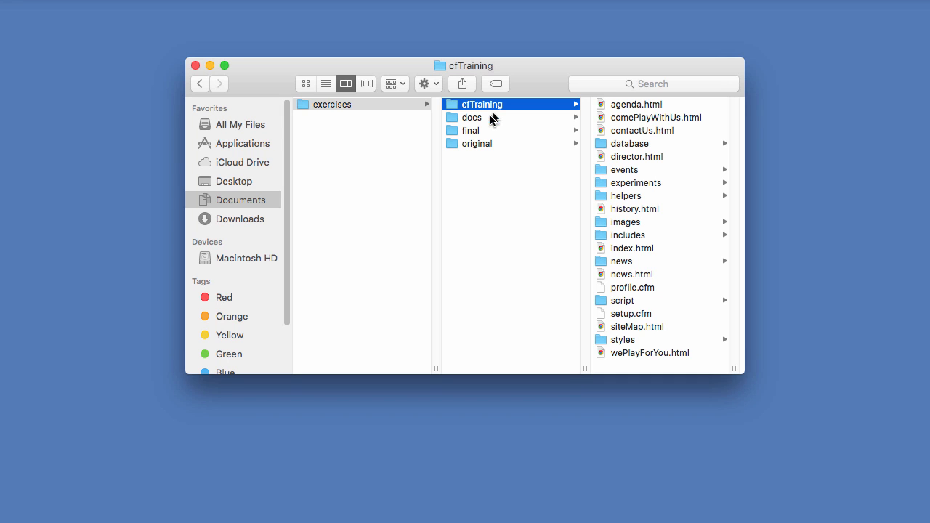
- View the PDF handouts in docs, then return to the original folder
left_click(471, 117)
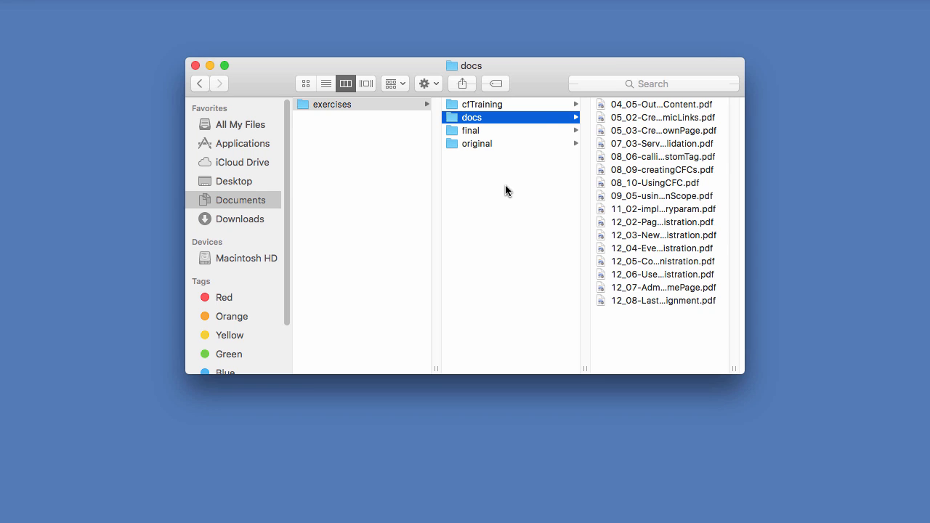
mouse_move(525, 127)
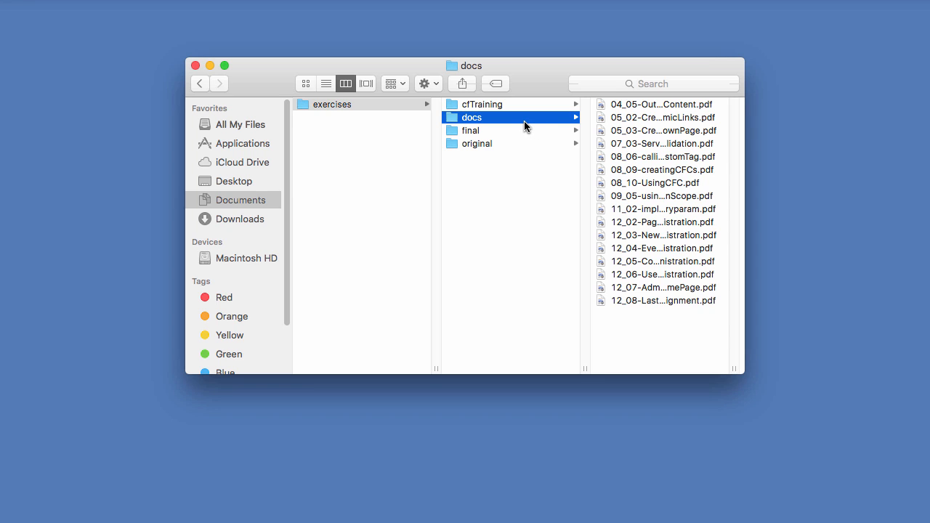
mouse_move(621, 115)
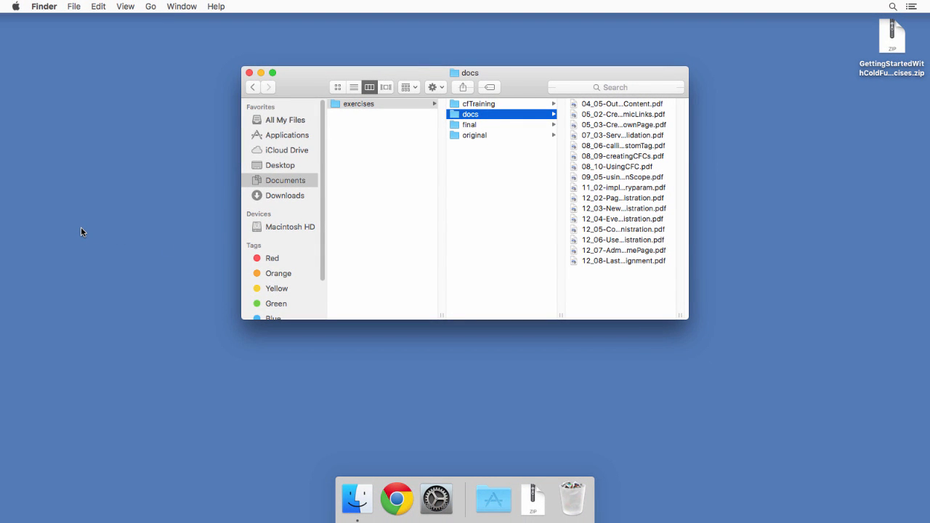
mouse_move(475, 174)
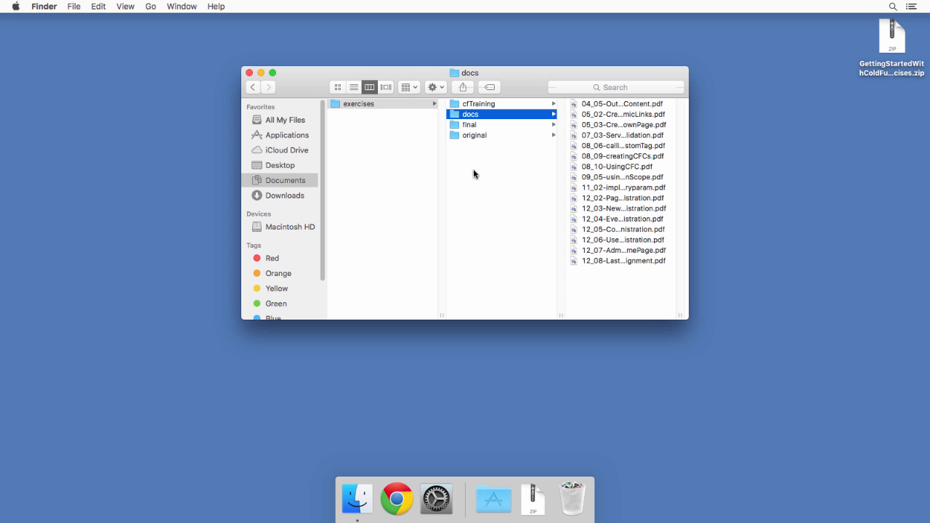
left_click(474, 135)
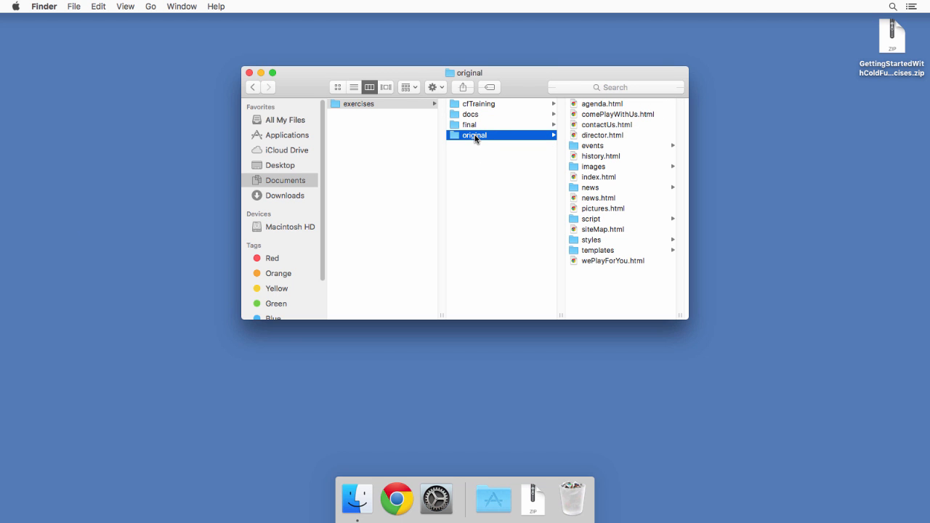